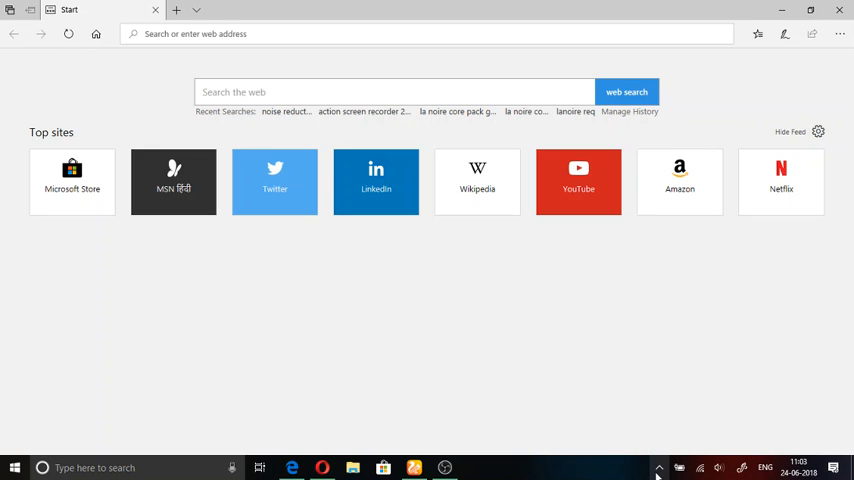
{"action": "mouse_move", "coordinate": [624, 384]}
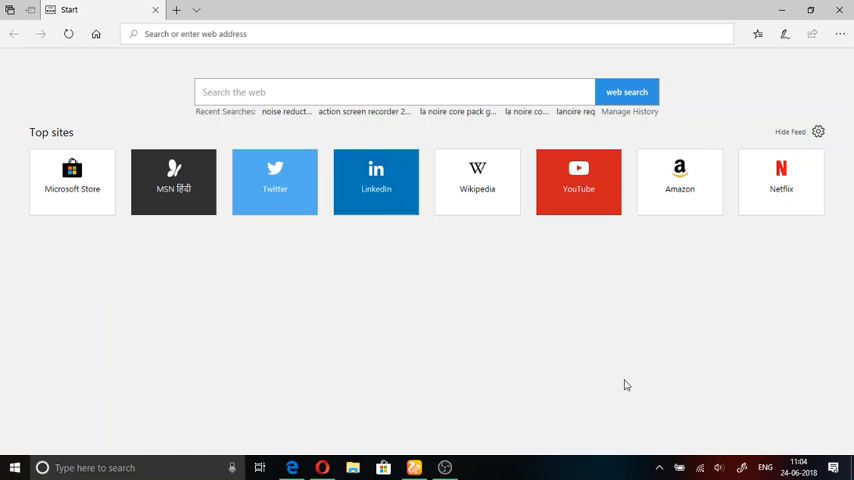
{"action": "mouse_move", "coordinate": [376, 170]}
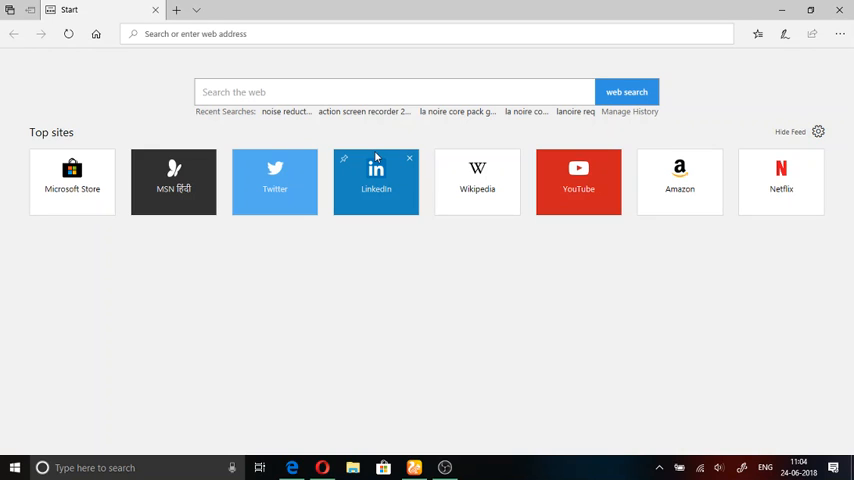
{"action": "mouse_move", "coordinate": [578, 168]}
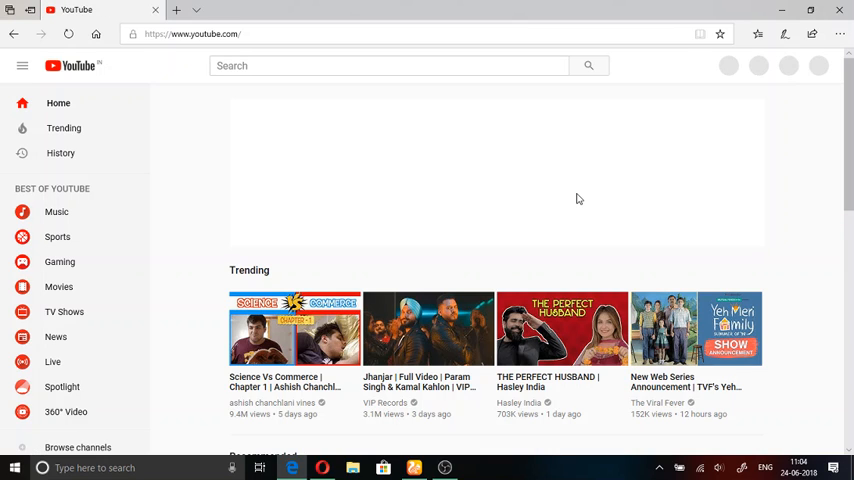
Dismiss YouTube's switch-to-Chrome prompt in Edge and add a new start-page tab.
{"action": "left_click", "coordinate": [388, 64]}
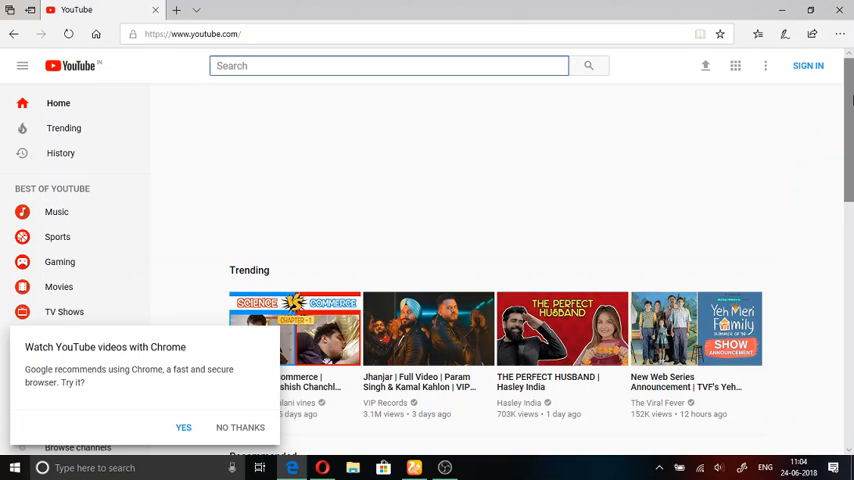
{"action": "mouse_move", "coordinate": [312, 186]}
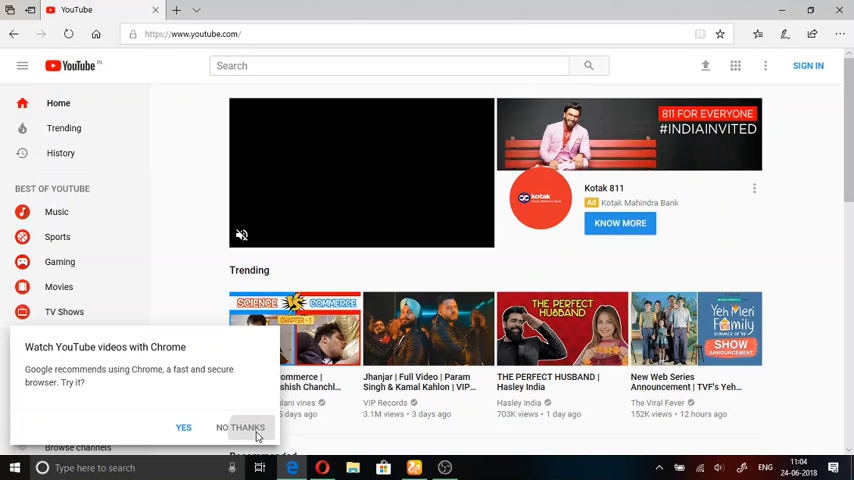
{"action": "left_click", "coordinate": [240, 428]}
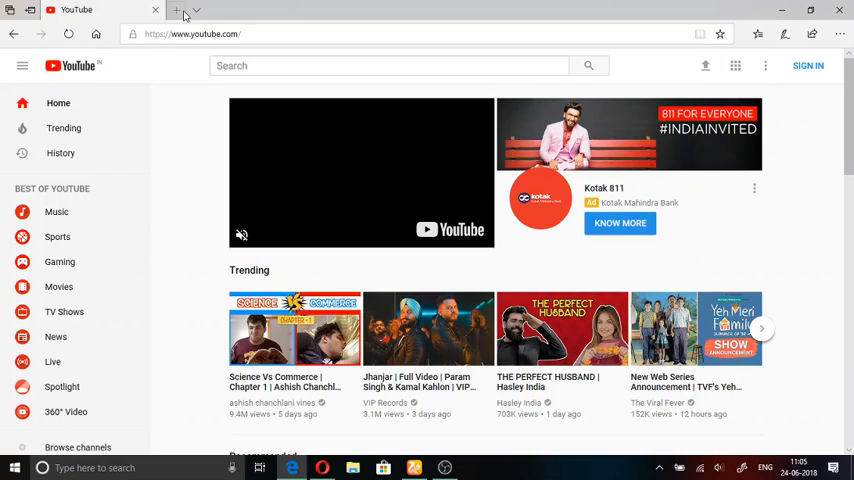
{"action": "left_click", "coordinate": [176, 10]}
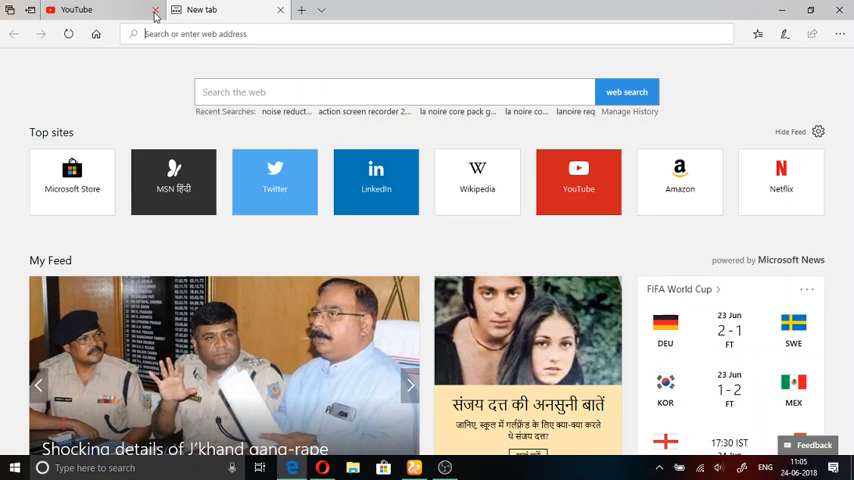
Close the YouTube tab and load Bing from the address-bar suggestions.
{"action": "left_click", "coordinate": [156, 10]}
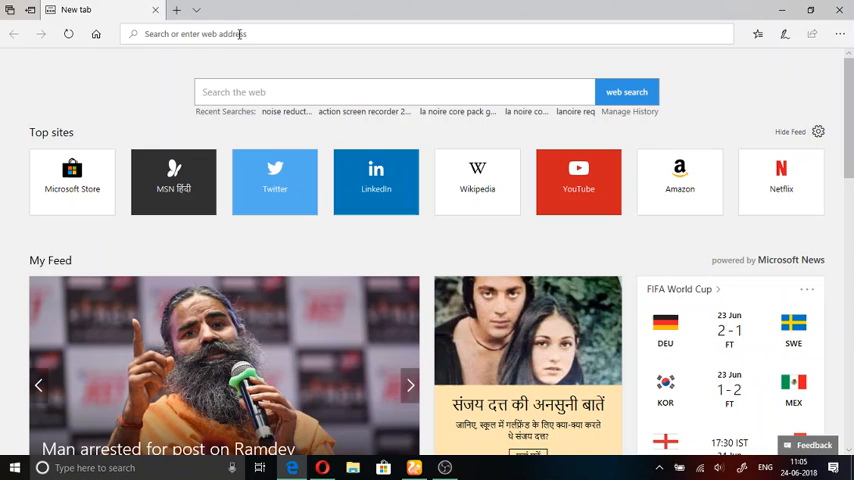
{"action": "type", "text": "bing"}
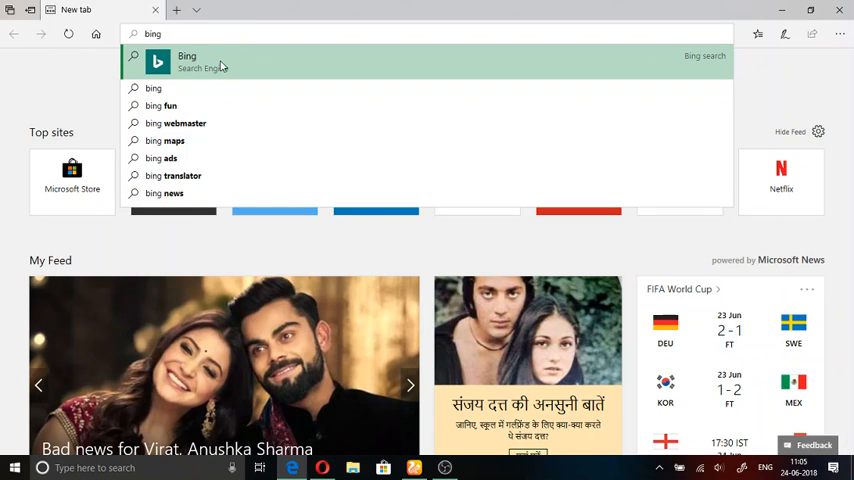
{"action": "left_click", "coordinate": [188, 56]}
{"action": "type", "text": "www.google.com"}
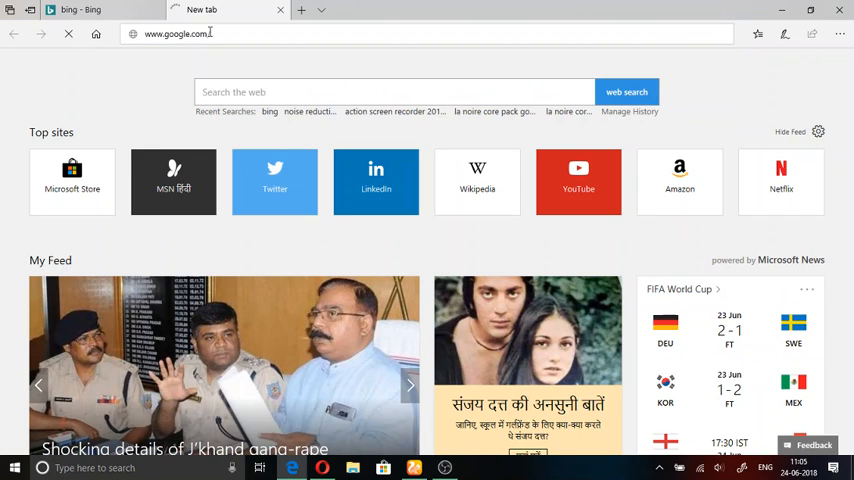
{"action": "key", "text": "Return"}
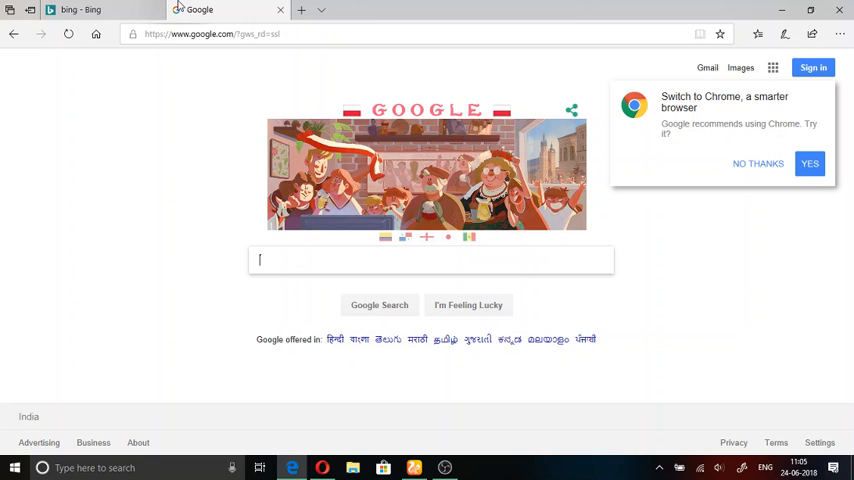
{"action": "left_click", "coordinate": [280, 10]}
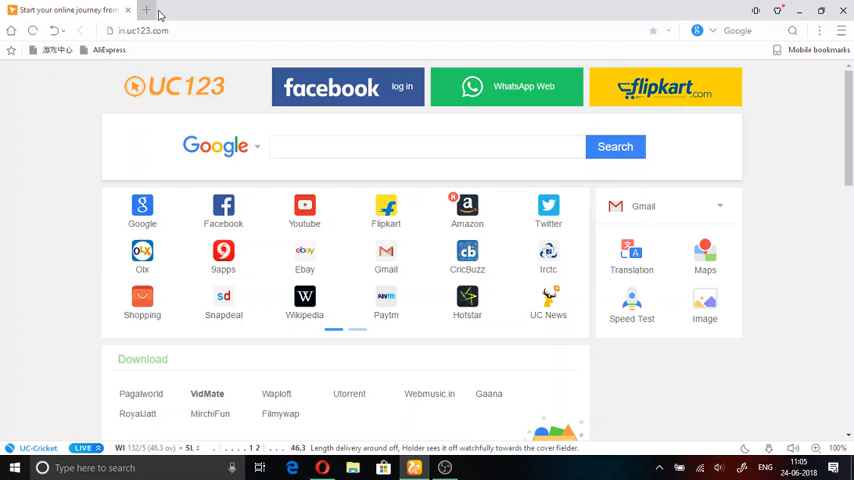
{"action": "mouse_move", "coordinate": [280, 208]}
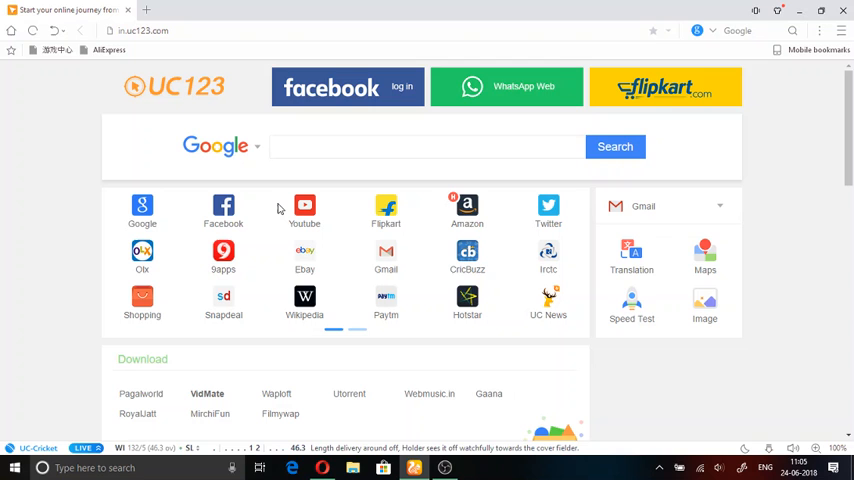
{"action": "scroll", "scroll_direction": "down", "scroll_amount": 3}
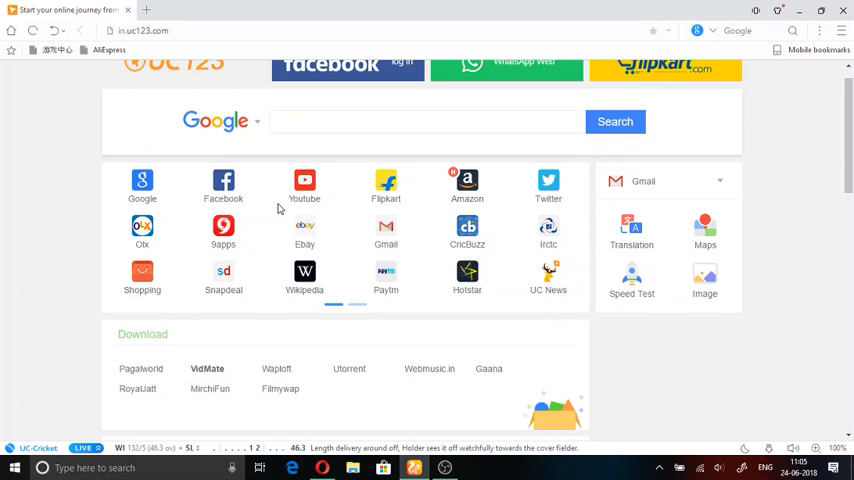
{"action": "scroll", "scroll_direction": "down", "scroll_amount": 3}
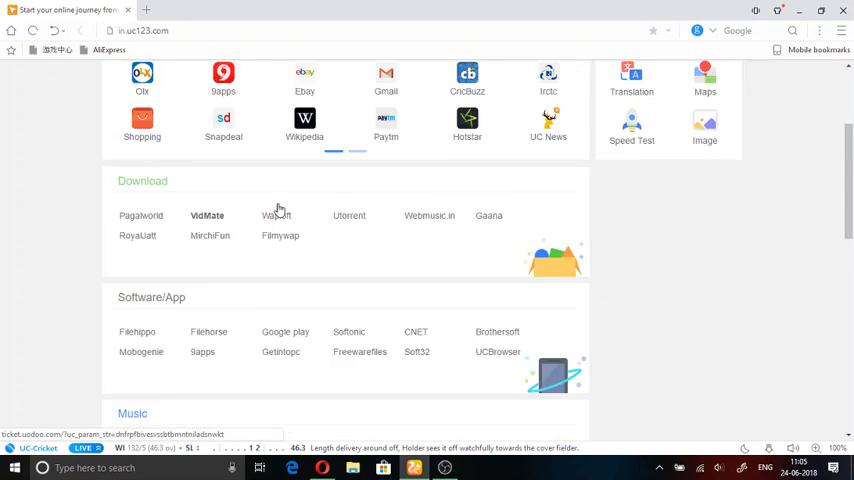
{"action": "scroll", "scroll_direction": "up", "scroll_amount": 3}
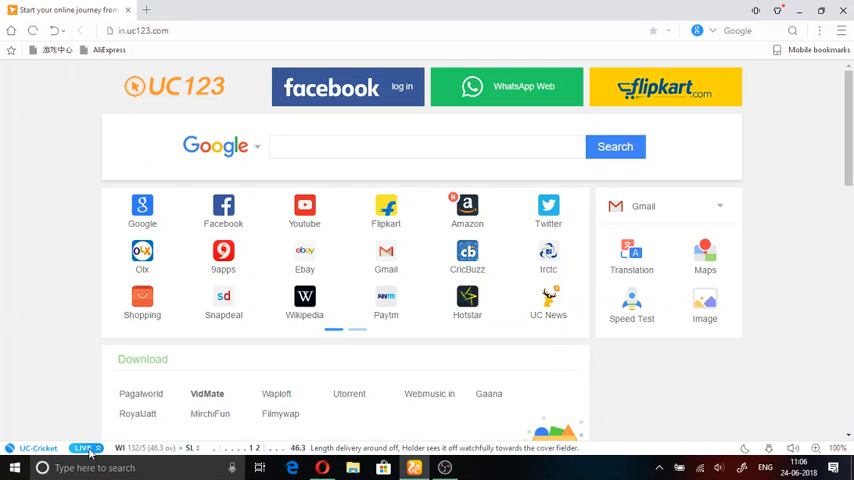
{"action": "left_click", "coordinate": [86, 448]}
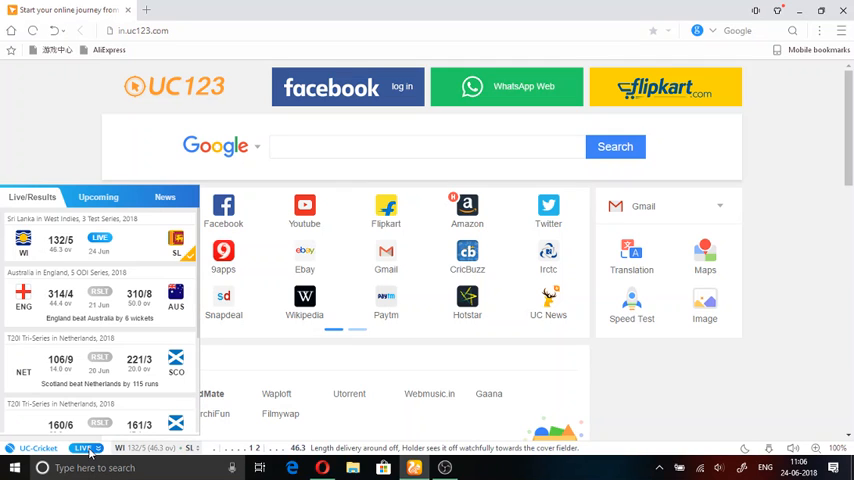
{"action": "mouse_move", "coordinate": [224, 210]}
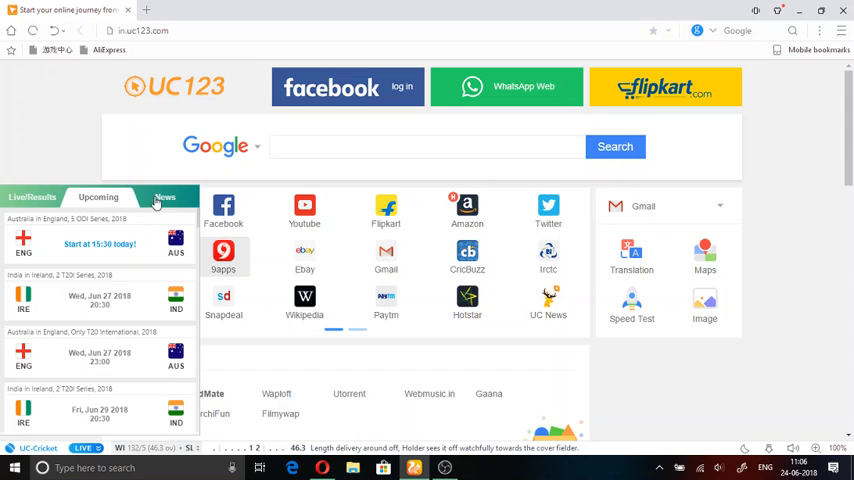
{"action": "left_click", "coordinate": [164, 196]}
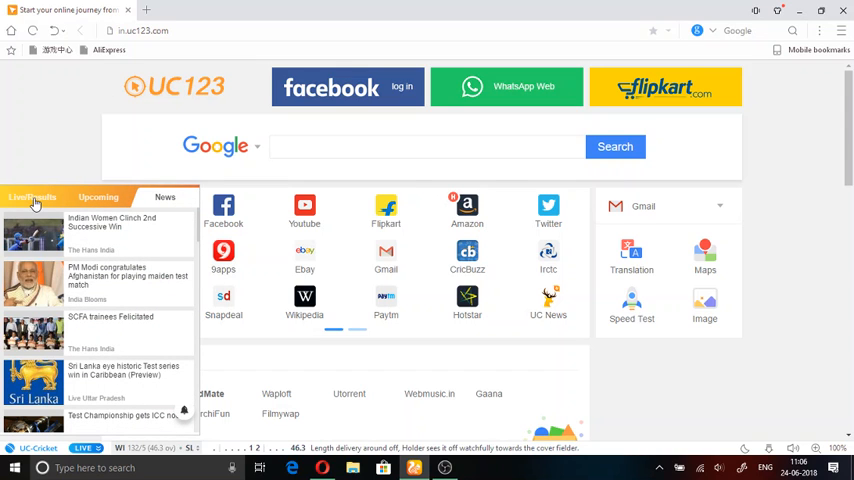
{"action": "left_click", "coordinate": [32, 196]}
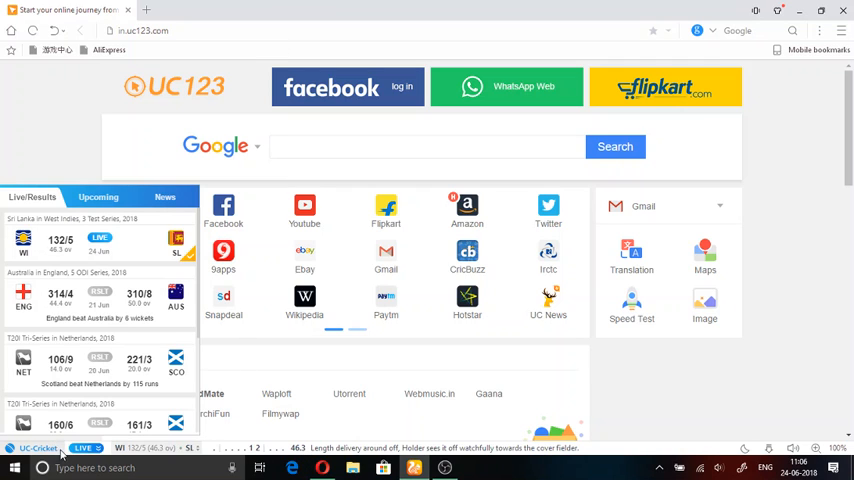
{"action": "left_click", "coordinate": [36, 448]}
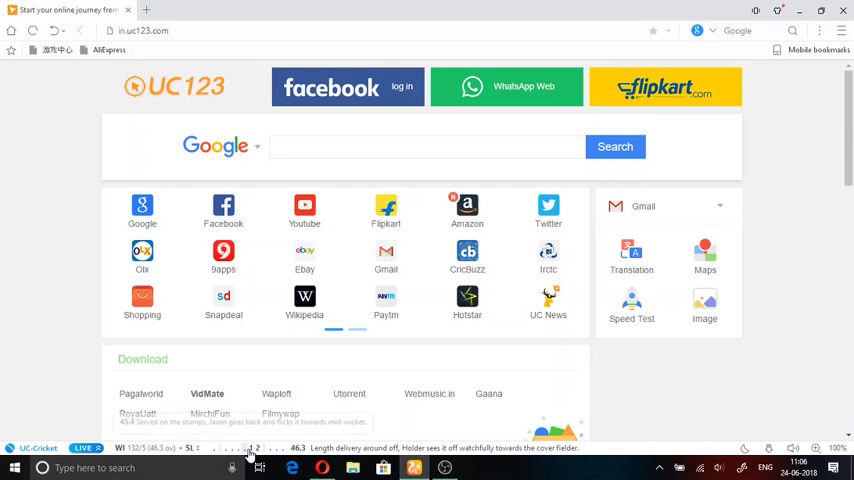
{"action": "mouse_move", "coordinate": [288, 456]}
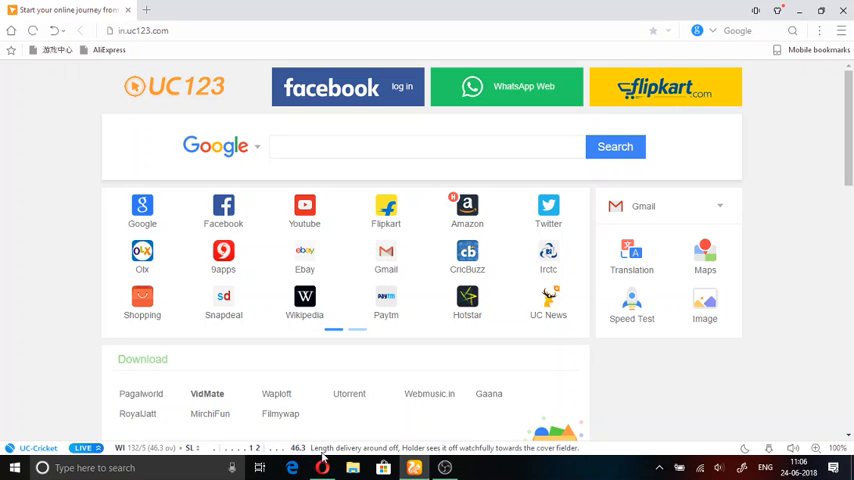
{"action": "mouse_move", "coordinate": [388, 456]}
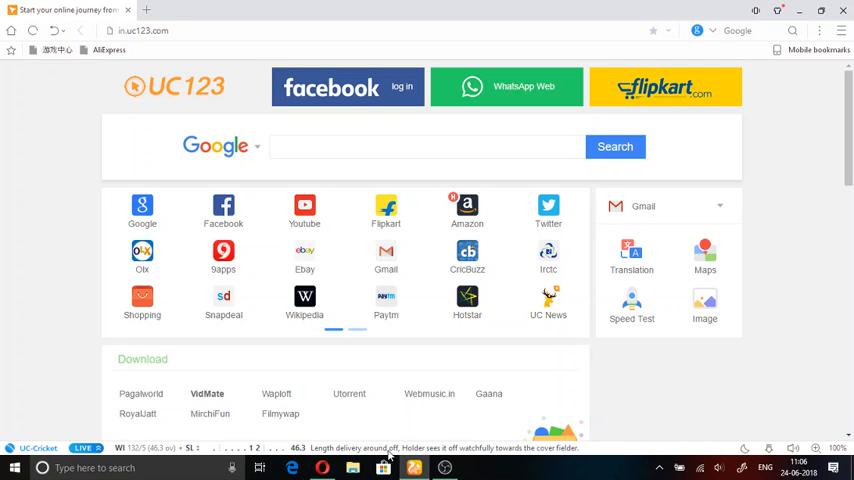
{"action": "mouse_move", "coordinate": [490, 450]}
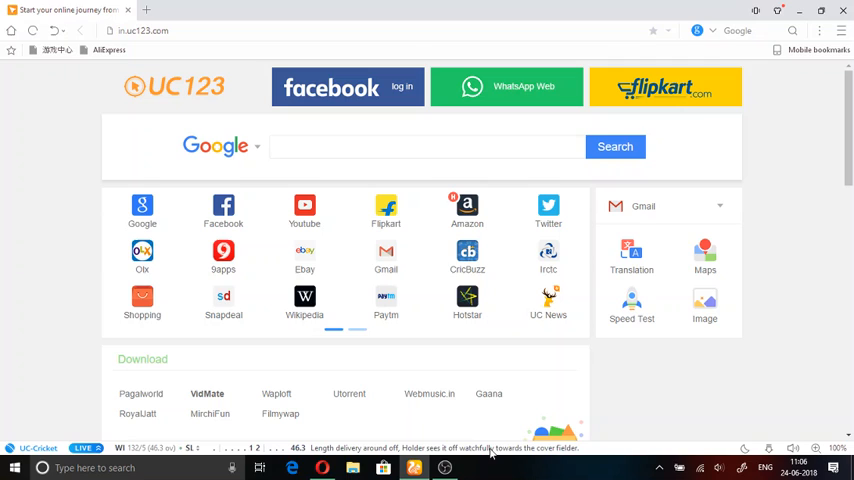
{"action": "mouse_move", "coordinate": [584, 462]}
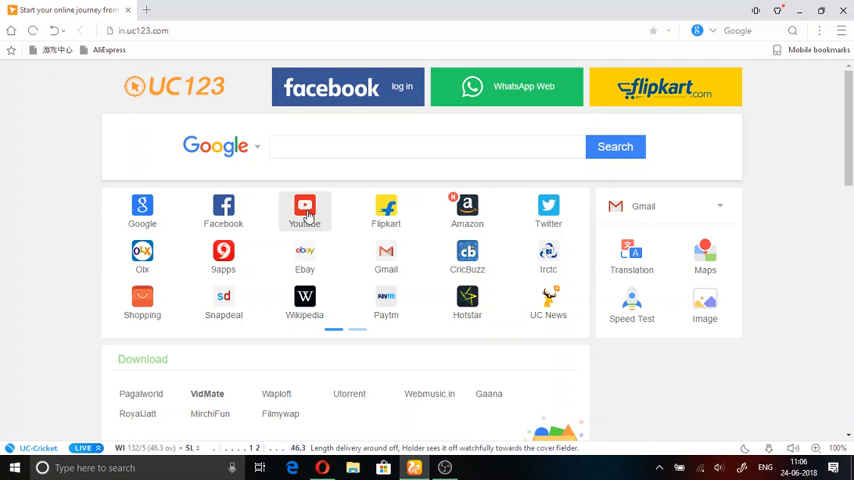
{"action": "mouse_move", "coordinate": [304, 208]}
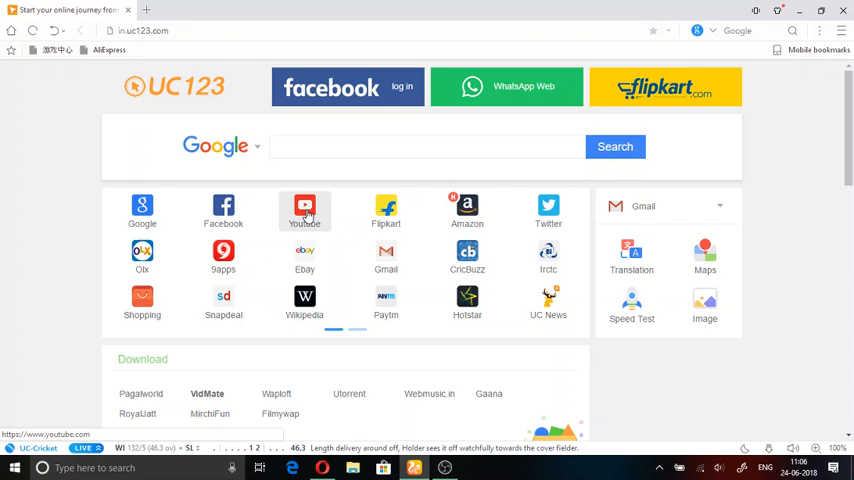
Load YouTube from UC Browser's shortcuts, drop the UC123 tab, and play the Dhadak title track.
{"action": "left_click", "coordinate": [304, 208]}
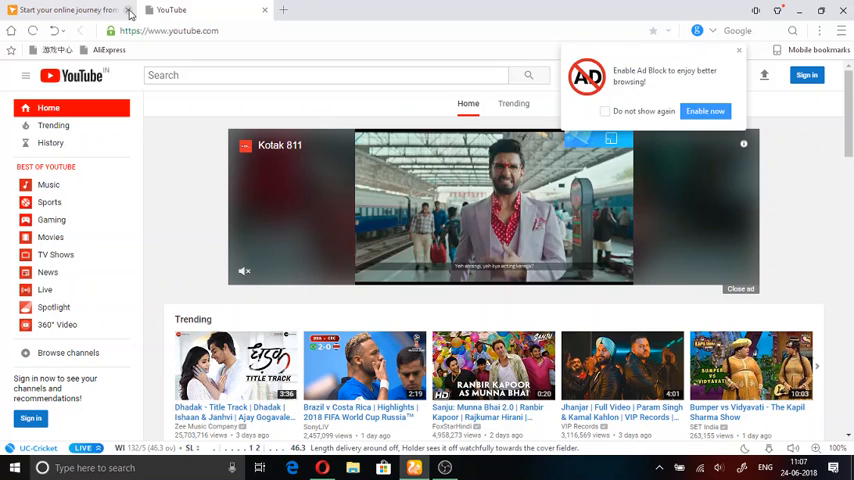
{"action": "left_click", "coordinate": [128, 10]}
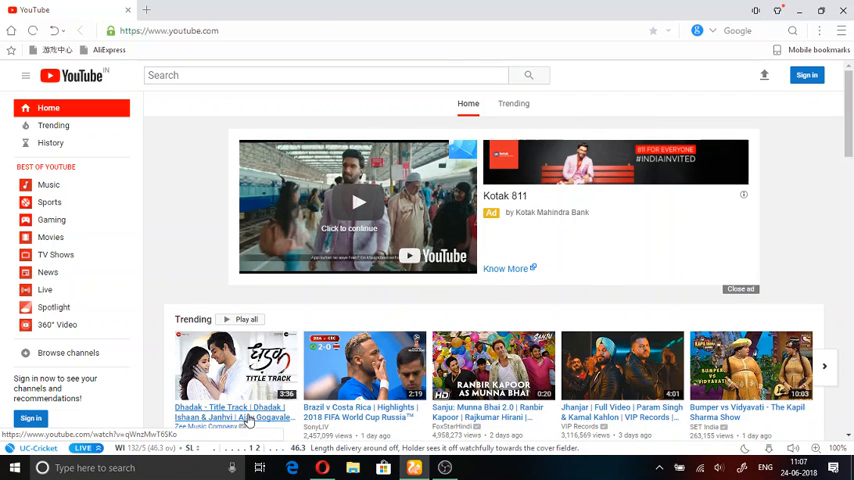
{"action": "left_click", "coordinate": [234, 364]}
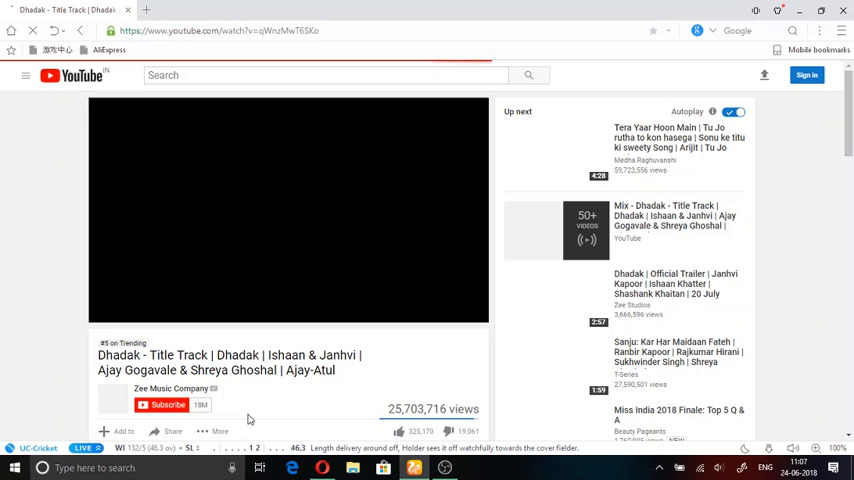
{"action": "left_click", "coordinate": [288, 210]}
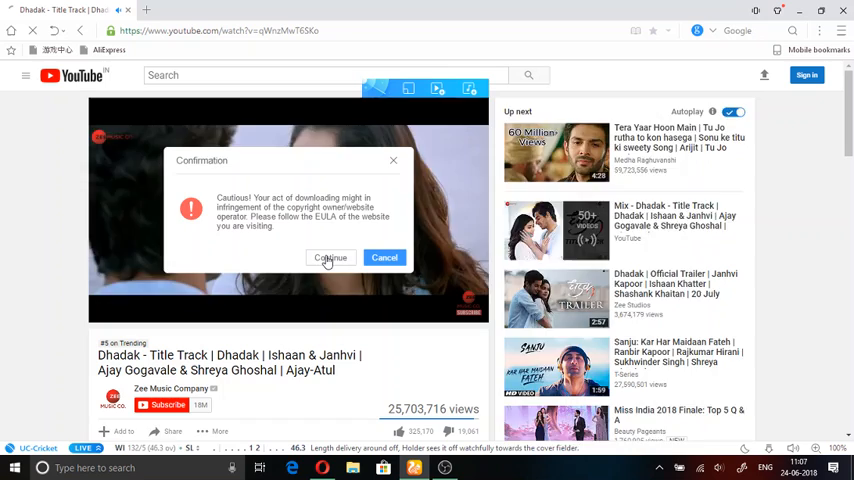
Dismiss the copyright download warning and close the UC Browser window.
{"action": "left_click", "coordinate": [330, 258]}
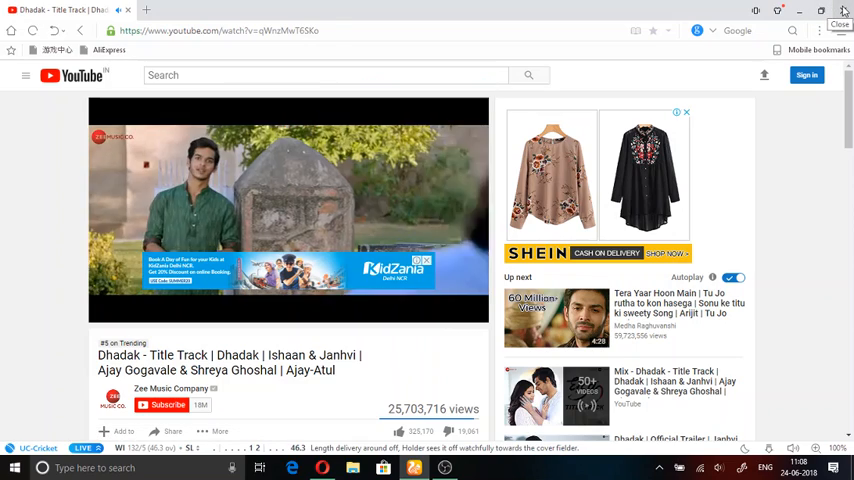
{"action": "left_click", "coordinate": [844, 8]}
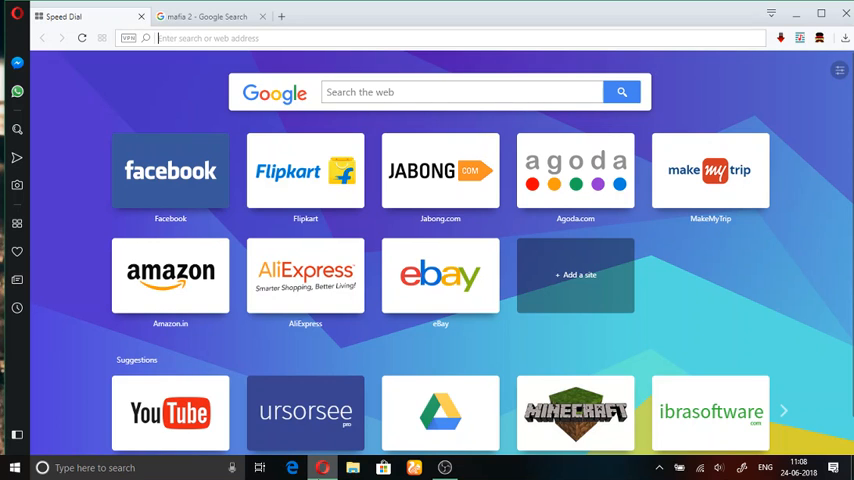
{"action": "mouse_move", "coordinate": [596, 366]}
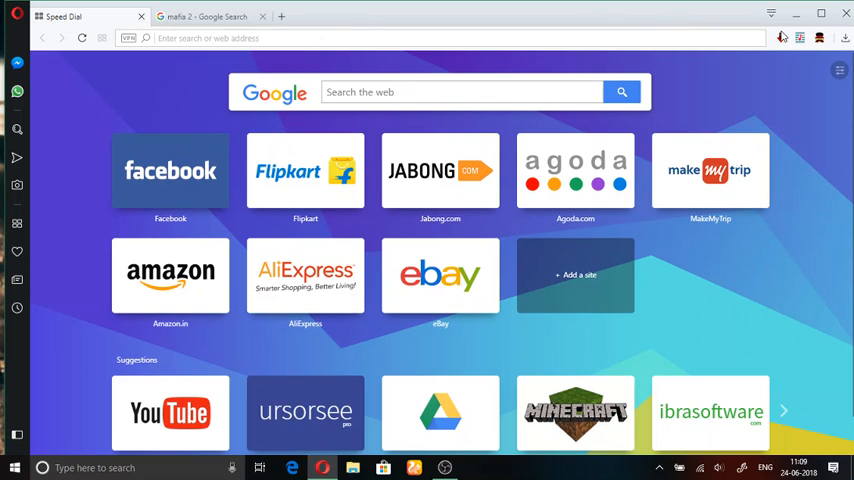
{"action": "mouse_move", "coordinate": [782, 36]}
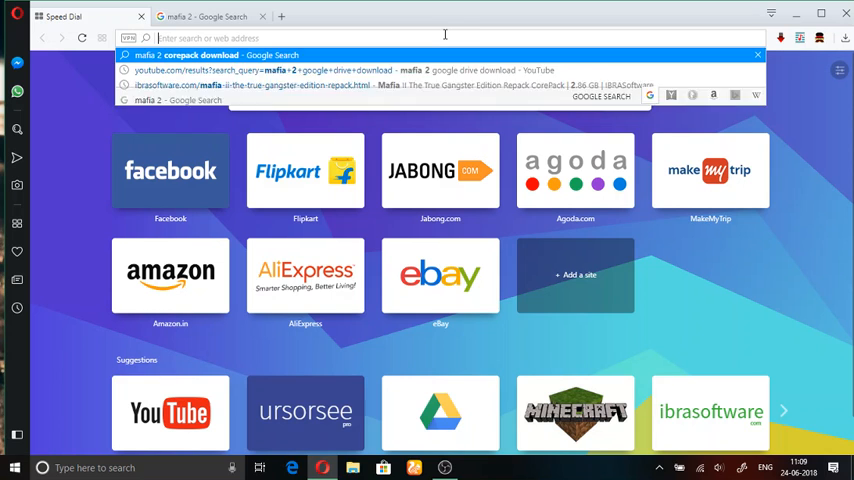
{"action": "type", "text": "youtube.com"}
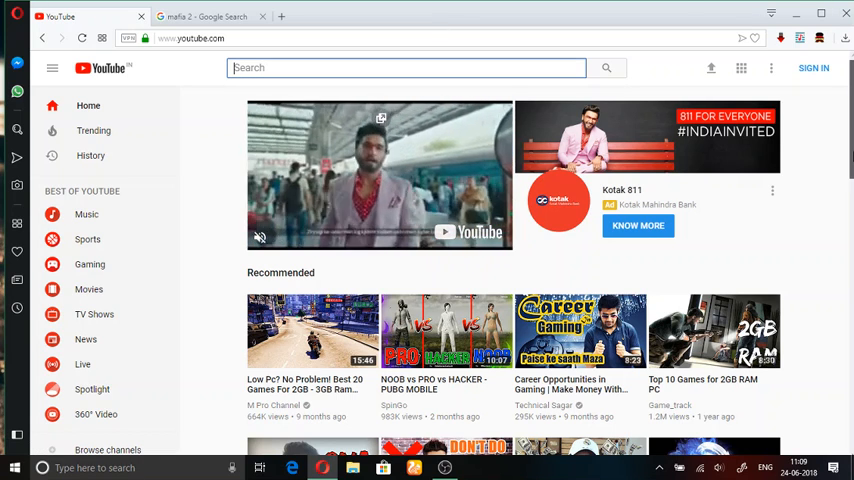
{"action": "scroll", "scroll_direction": "down", "scroll_amount": 3}
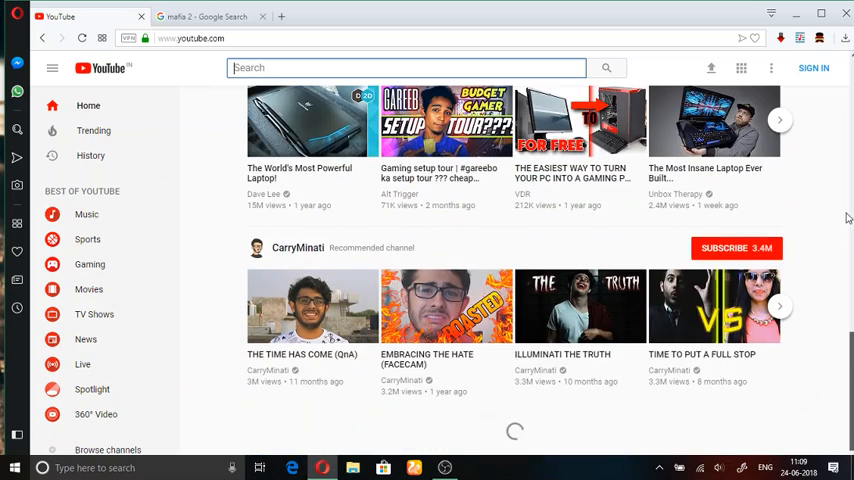
{"action": "left_click", "coordinate": [200, 16]}
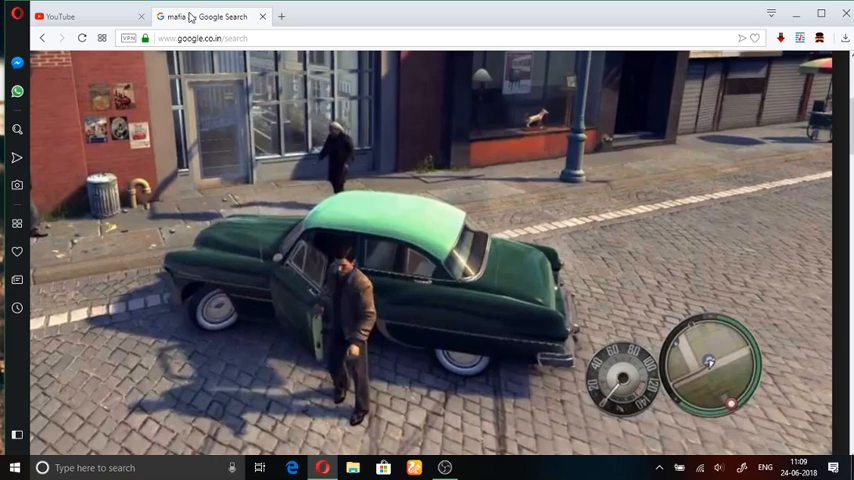
{"action": "left_click", "coordinate": [140, 16]}
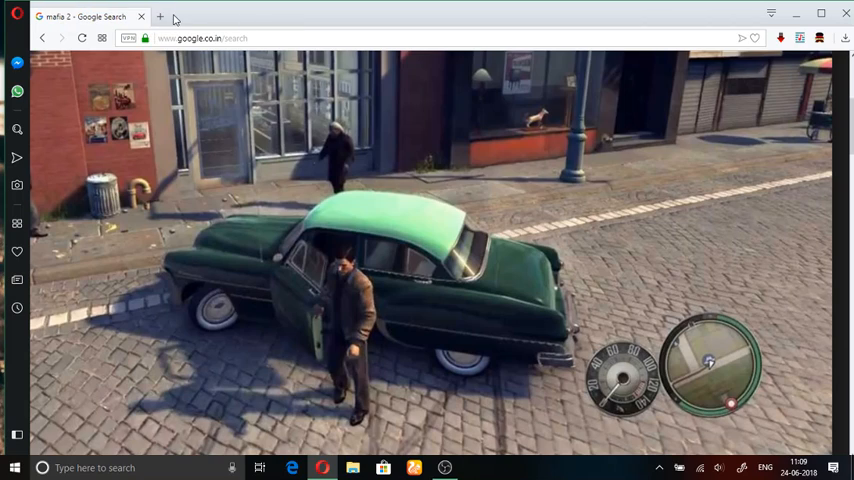
{"action": "left_click", "coordinate": [160, 16]}
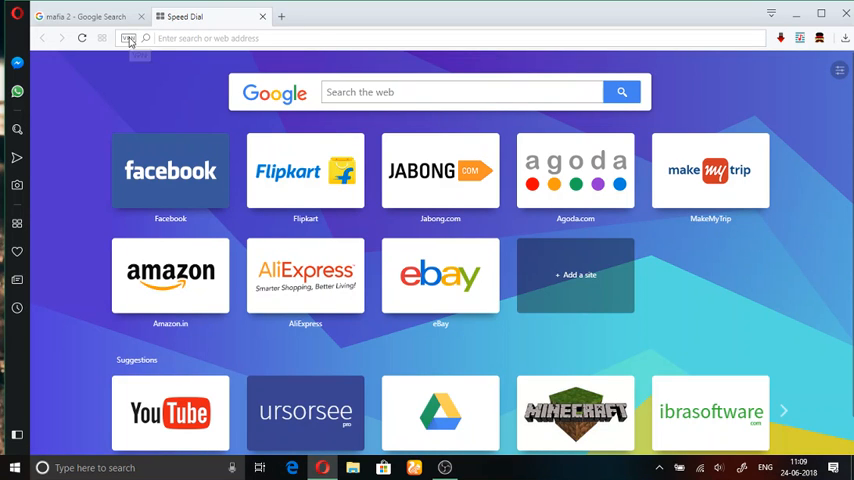
{"action": "left_click", "coordinate": [128, 38]}
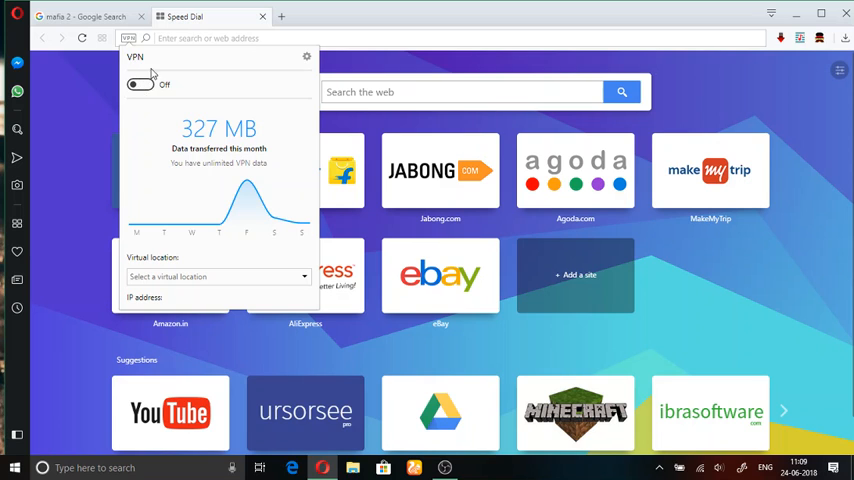
{"action": "mouse_move", "coordinate": [128, 38]}
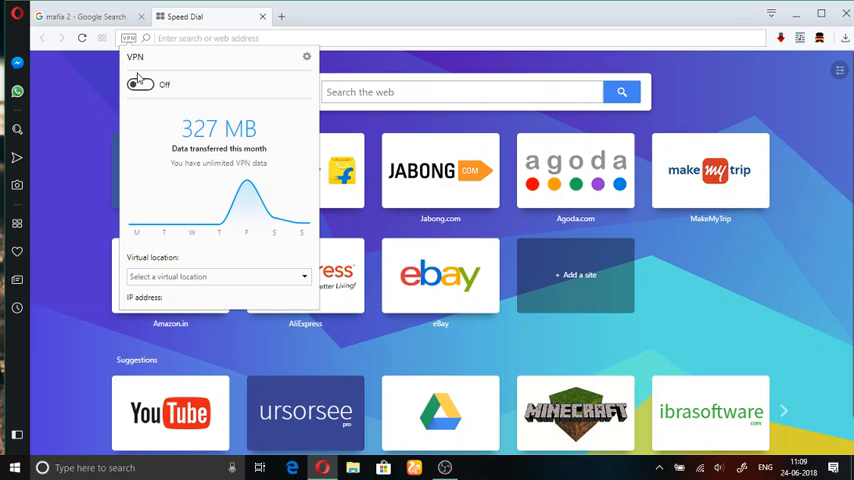
{"action": "left_click", "coordinate": [140, 84]}
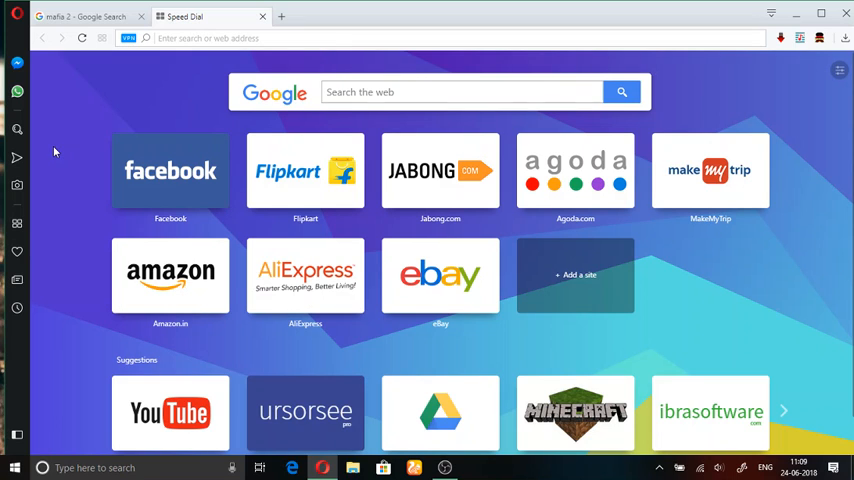
{"action": "mouse_move", "coordinate": [340, 204]}
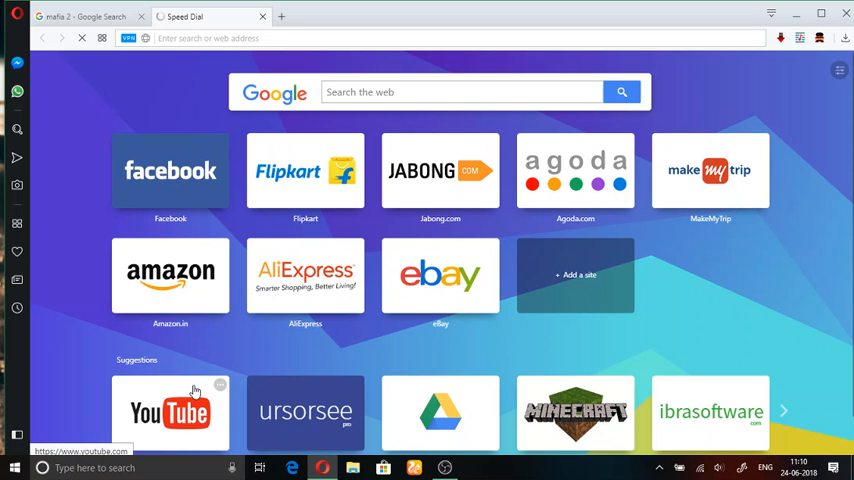
{"action": "left_click", "coordinate": [170, 412]}
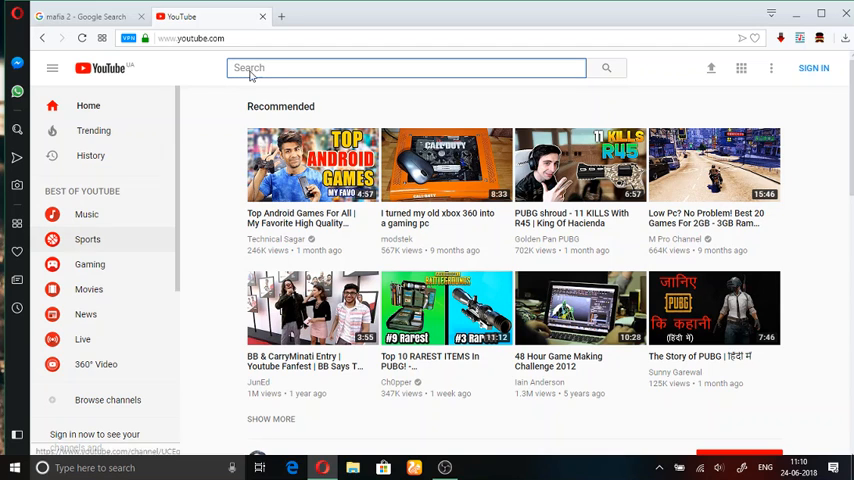
{"action": "left_click", "coordinate": [262, 16]}
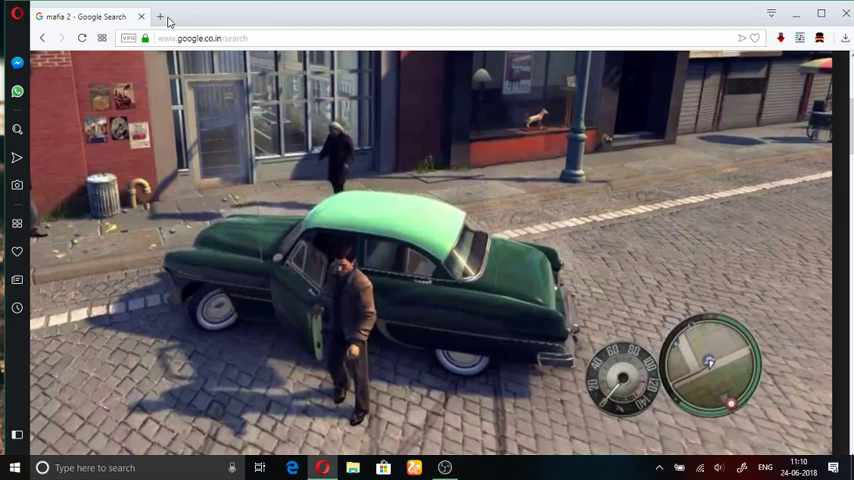
{"action": "left_click", "coordinate": [160, 16]}
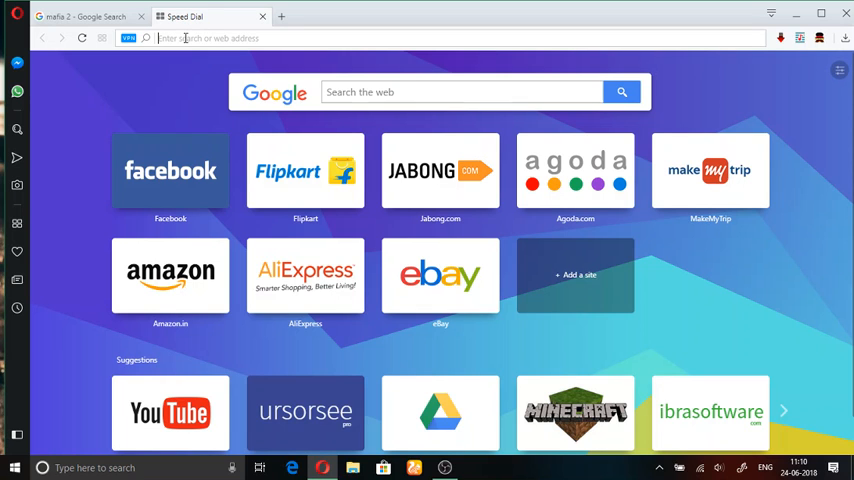
Load agstudioz.tk in Opera and scroll down the welcome page.
{"action": "type", "text": "agstudioz.tk"}
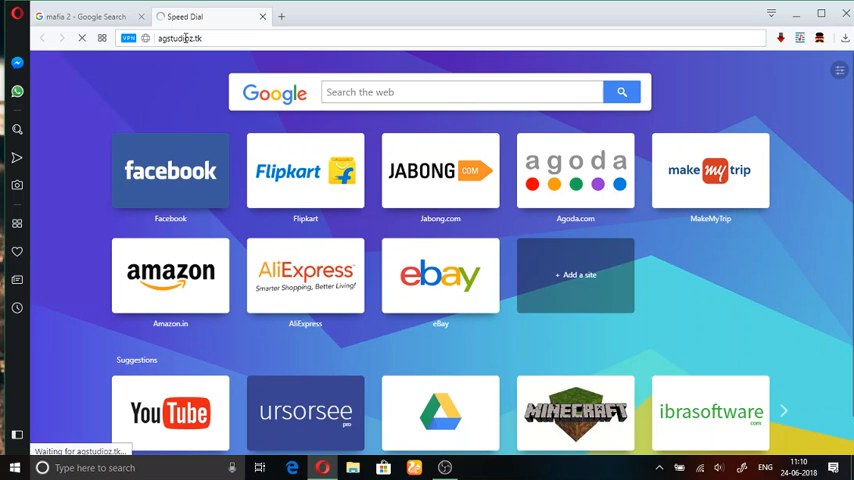
{"action": "key", "text": "Return"}
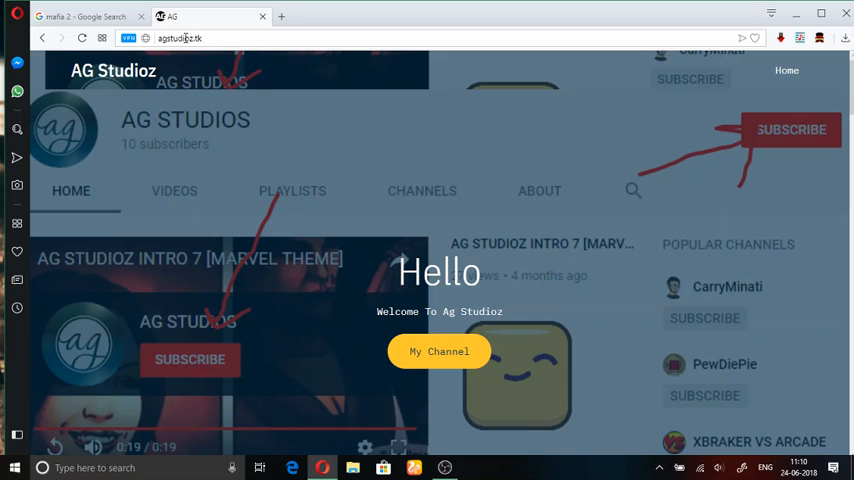
{"action": "mouse_move", "coordinate": [104, 170]}
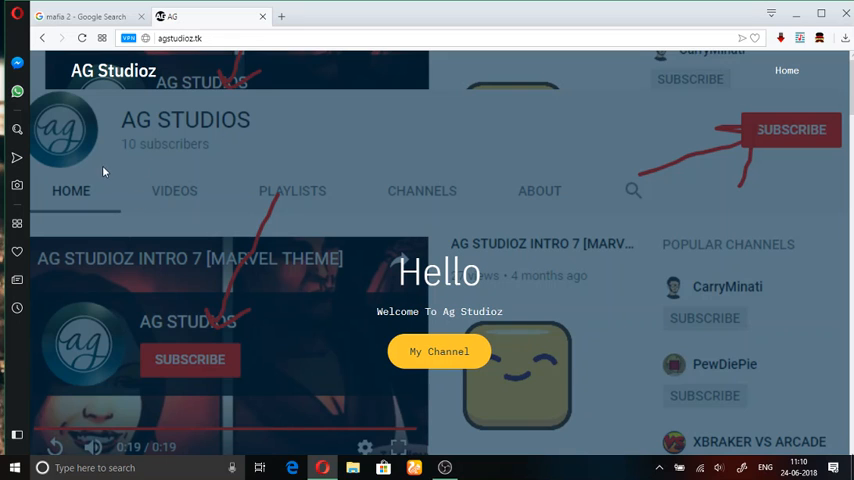
{"action": "mouse_move", "coordinate": [560, 136]}
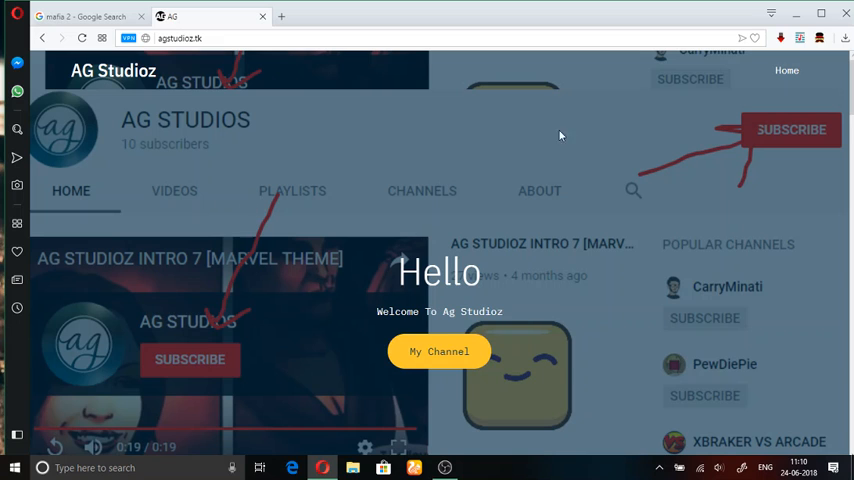
{"action": "mouse_move", "coordinate": [648, 192]}
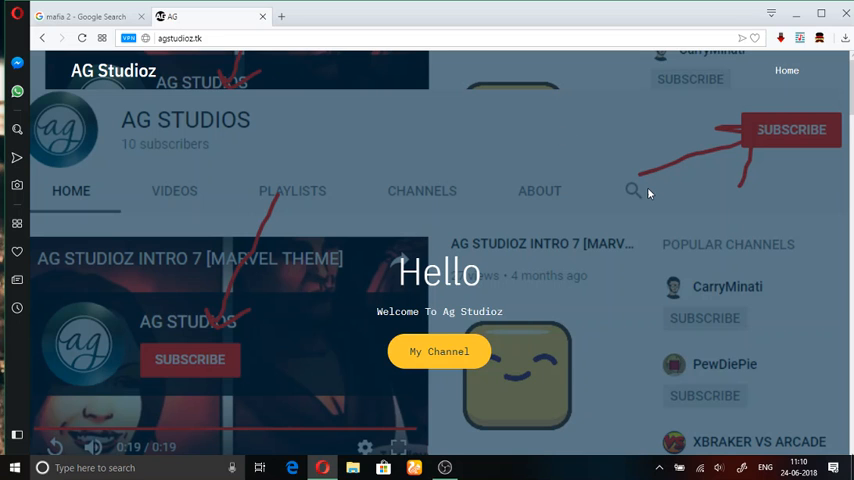
{"action": "scroll", "scroll_direction": "down", "scroll_amount": 3}
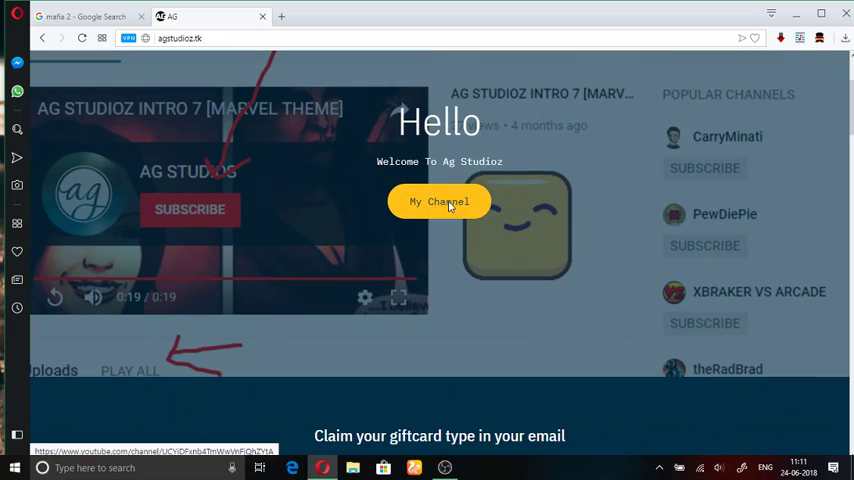
Follow the My Channel link to the AG STUDIOS YouTube channel page.
{"action": "left_click", "coordinate": [440, 200]}
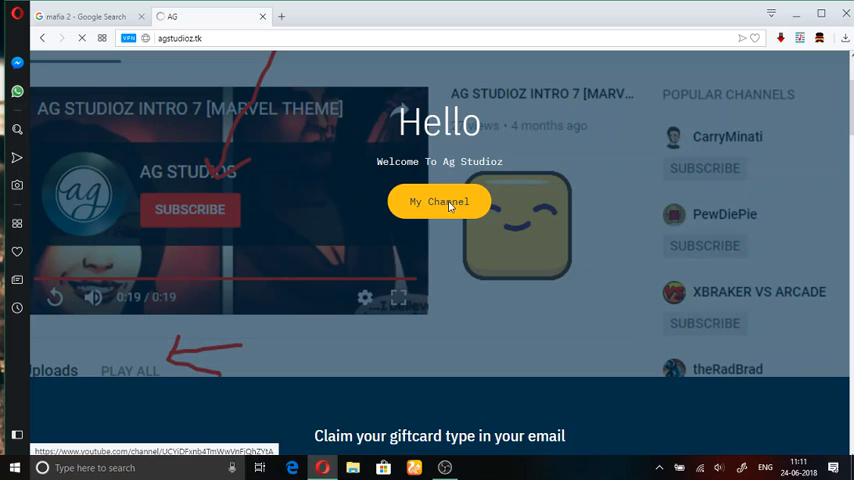
{"action": "left_click", "coordinate": [440, 200]}
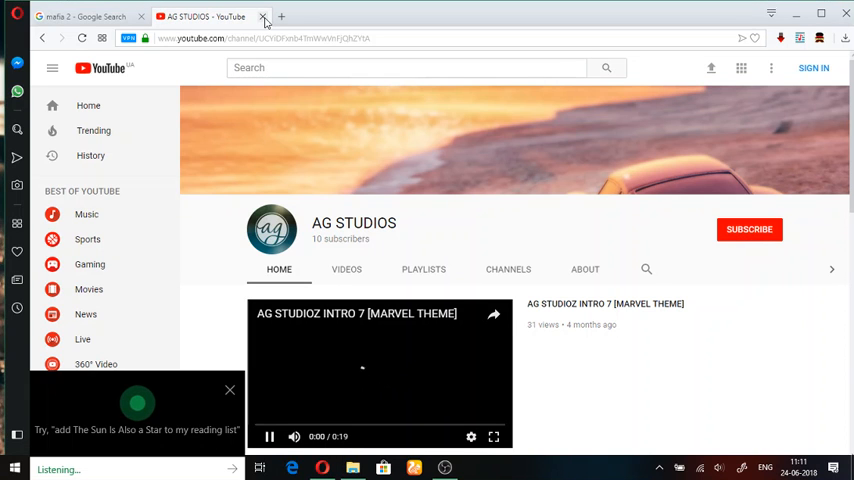
Close the AG STUDIOS channel tab and dismiss the Cortana listening popup.
{"action": "left_click", "coordinate": [264, 16]}
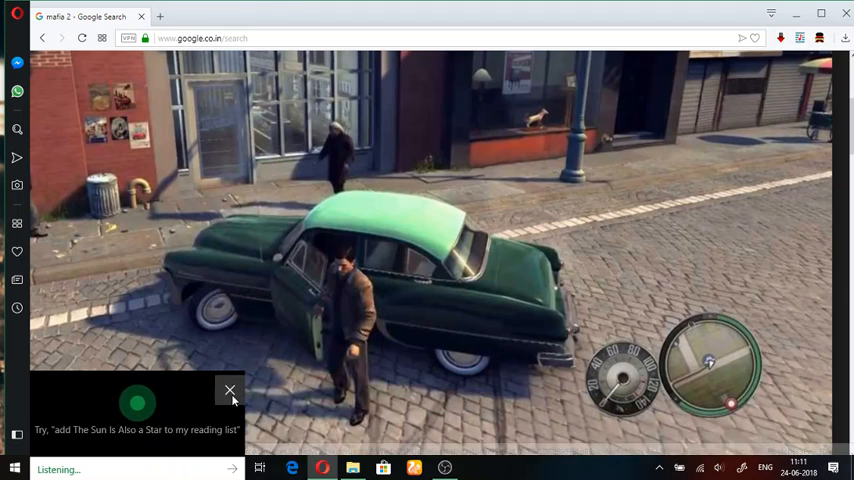
{"action": "left_click", "coordinate": [230, 390]}
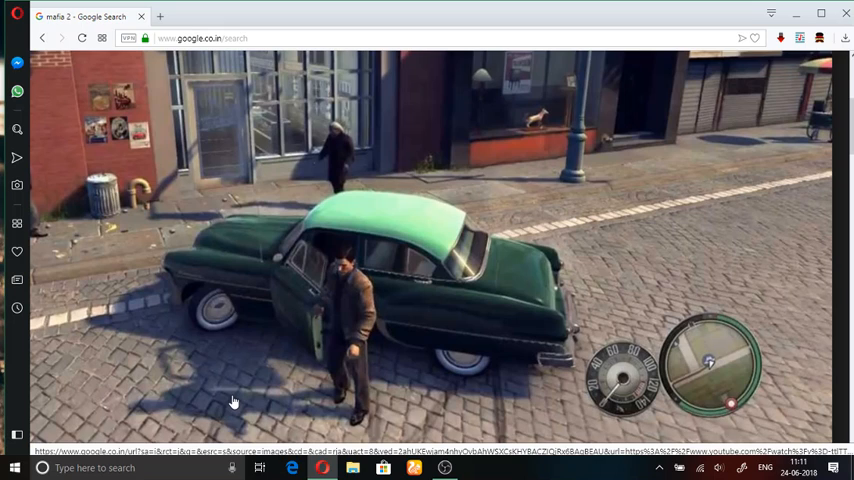
{"action": "mouse_move", "coordinate": [154, 306]}
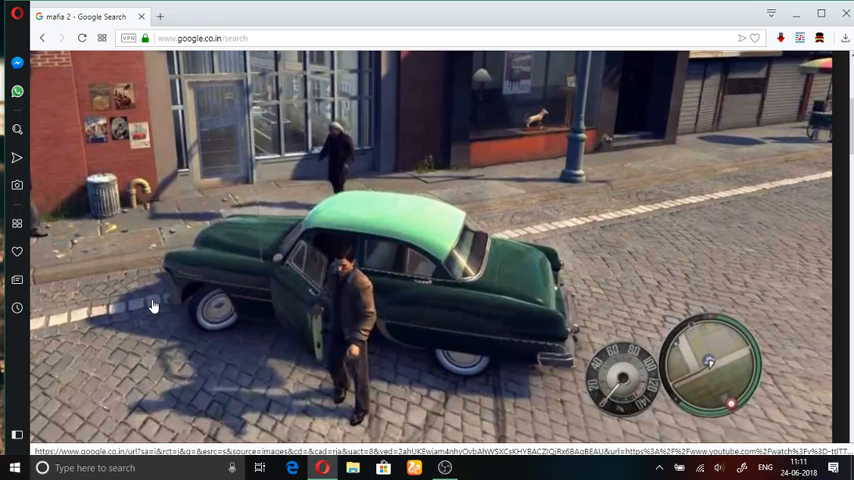